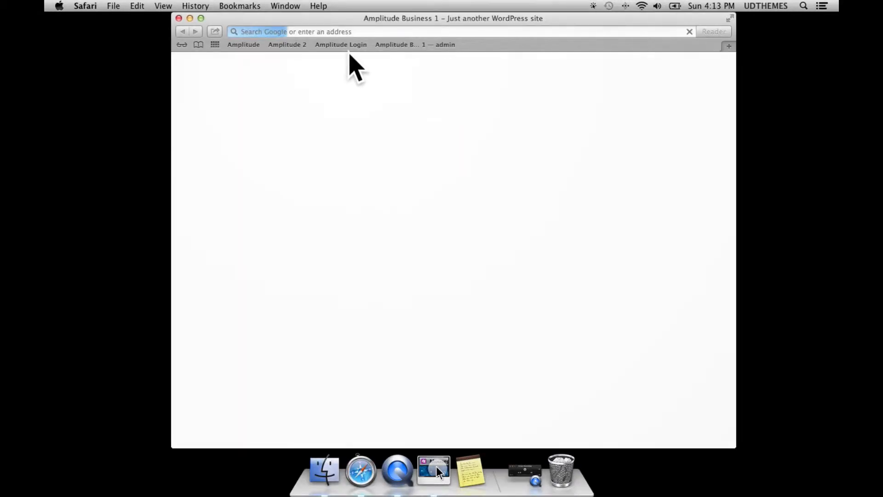
Step: Log into the Amplitude Business 2 WordPress admin via the Amplitude Login bookmark
left_click(341, 45)
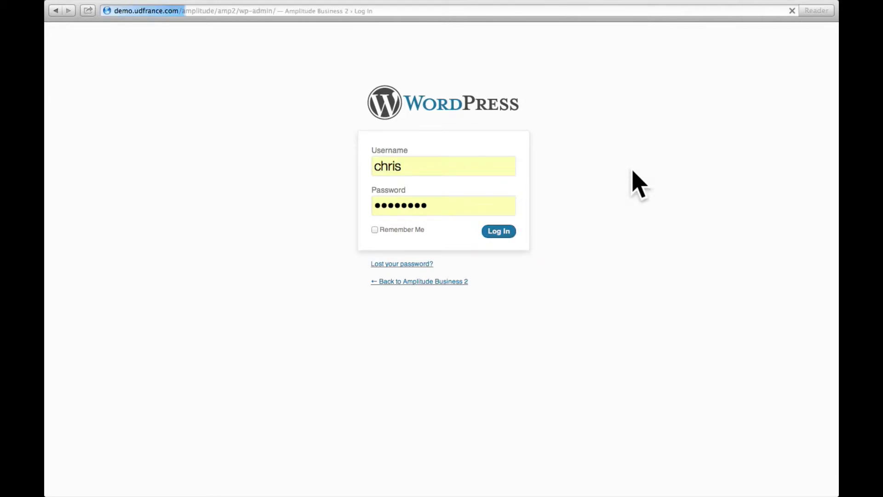
left_click(498, 232)
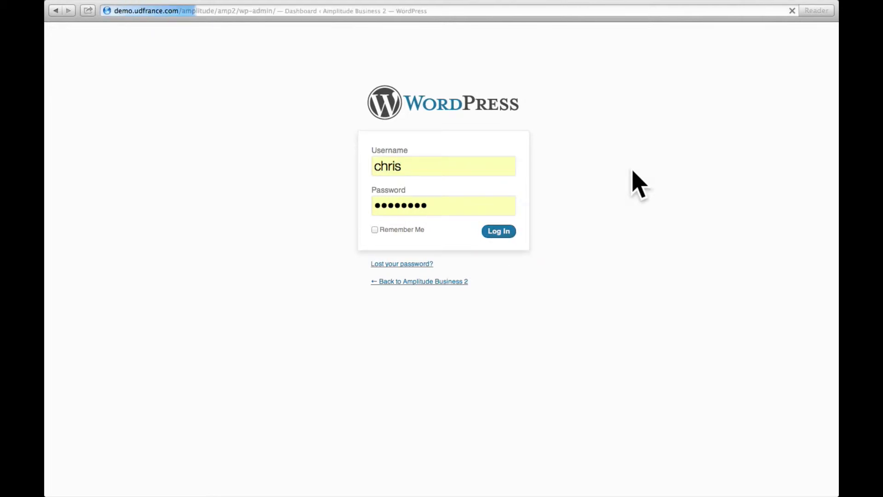
left_click(499, 231)
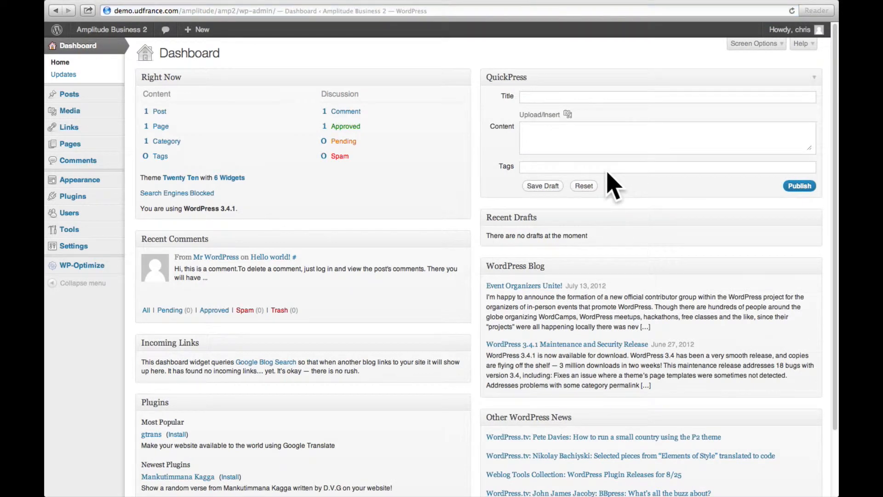
mouse_move(92, 228)
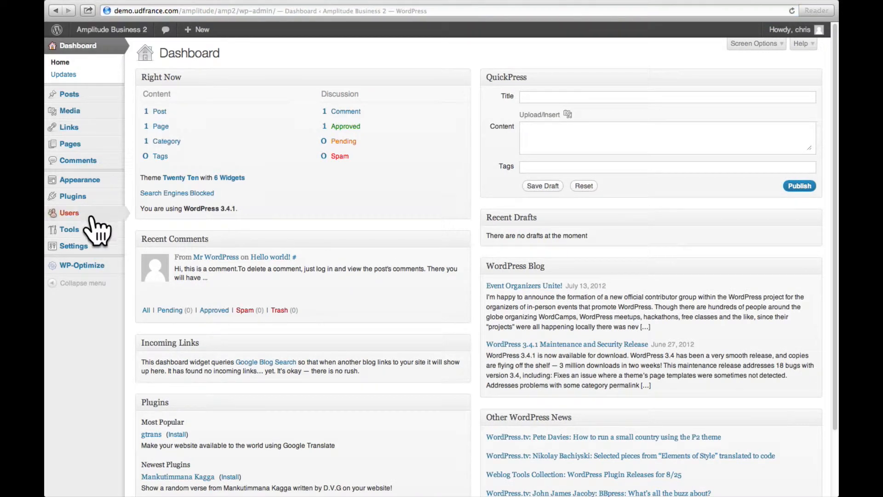
mouse_move(79, 180)
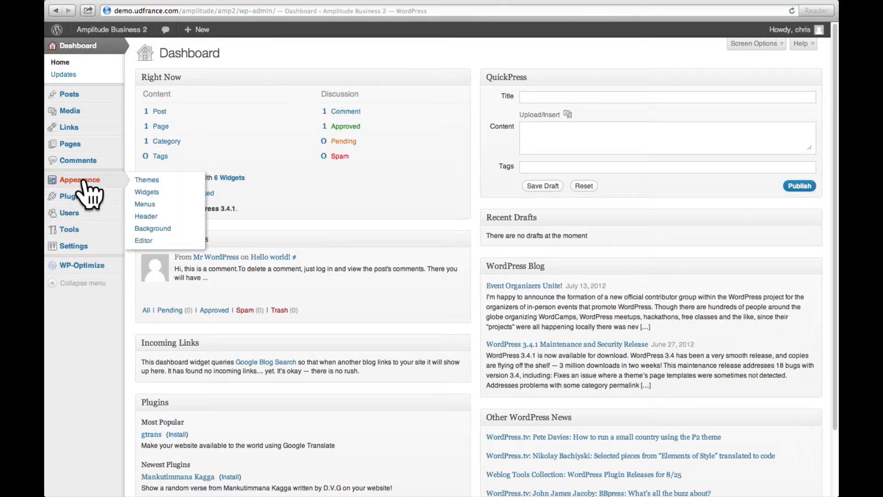
Step: Open Appearance > Themes and switch to the Install Themes tab
left_click(147, 180)
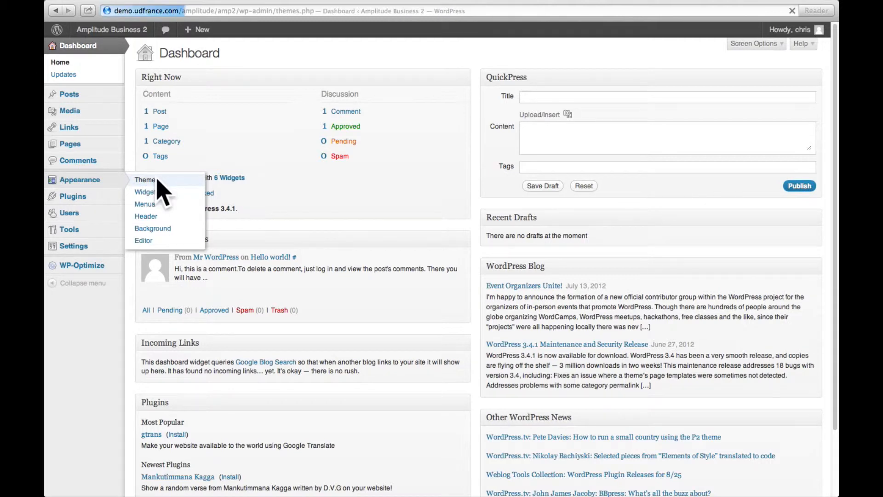
left_click(144, 180)
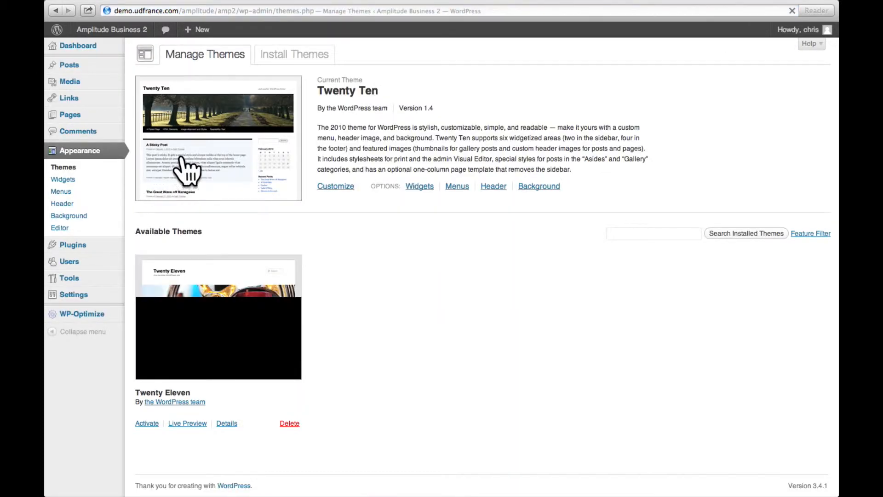
left_click(294, 54)
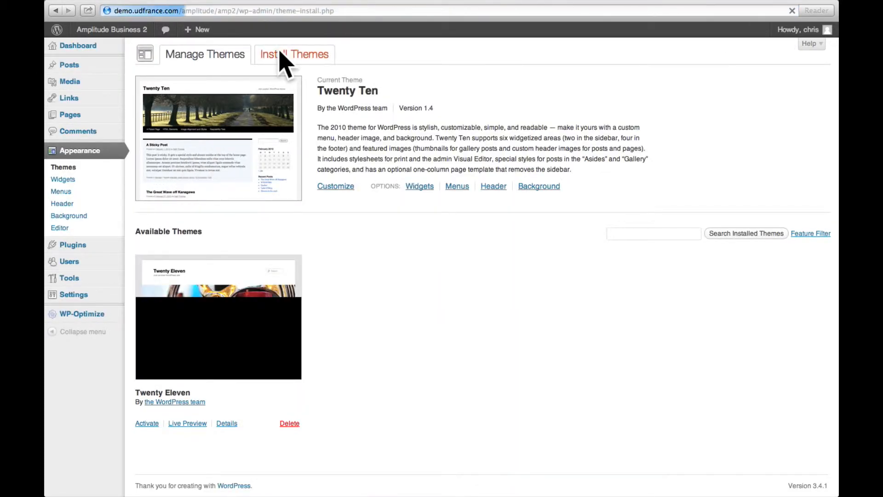
left_click(294, 55)
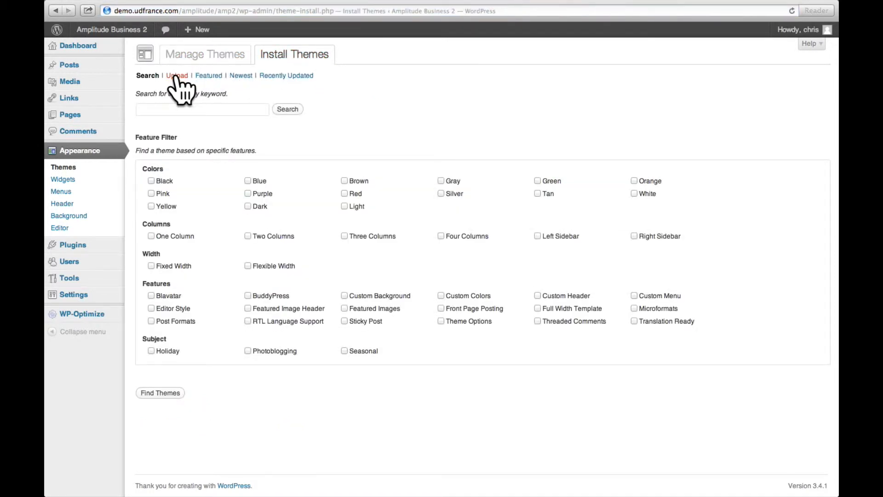
Step: Upload amplitude.zip from Downloads as the theme package and start Install Now
left_click(177, 76)
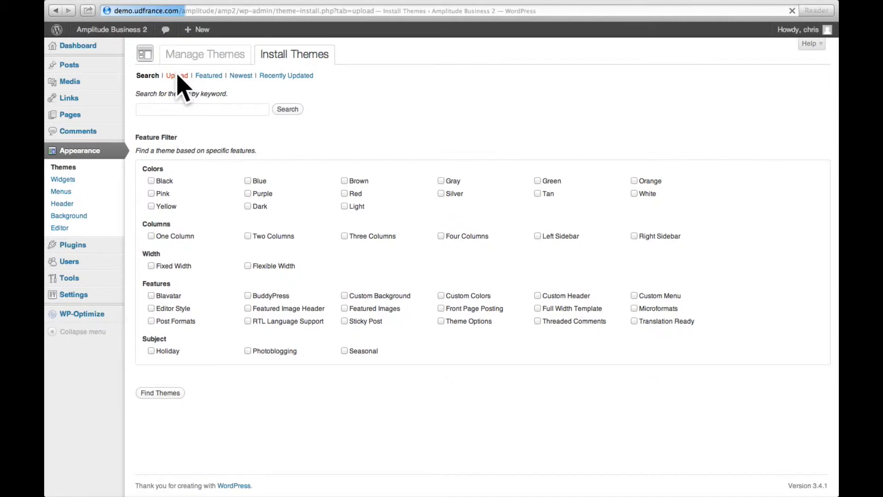
left_click(177, 75)
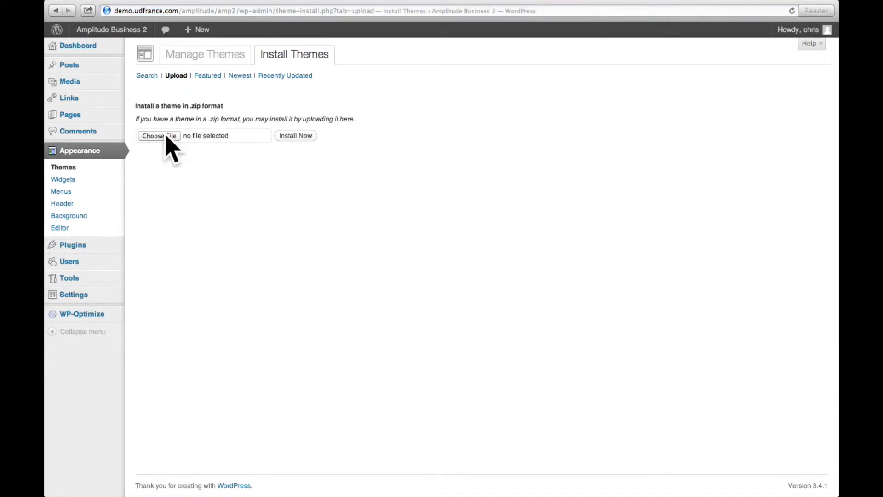
left_click(159, 135)
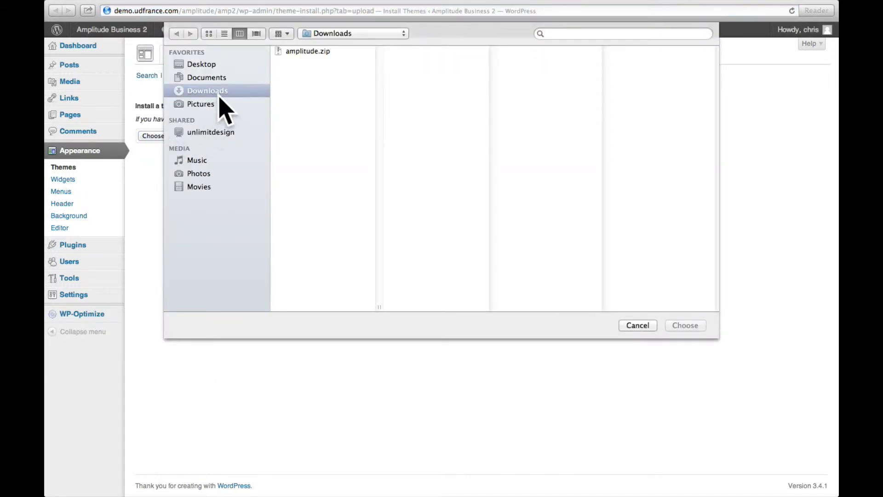
mouse_move(346, 73)
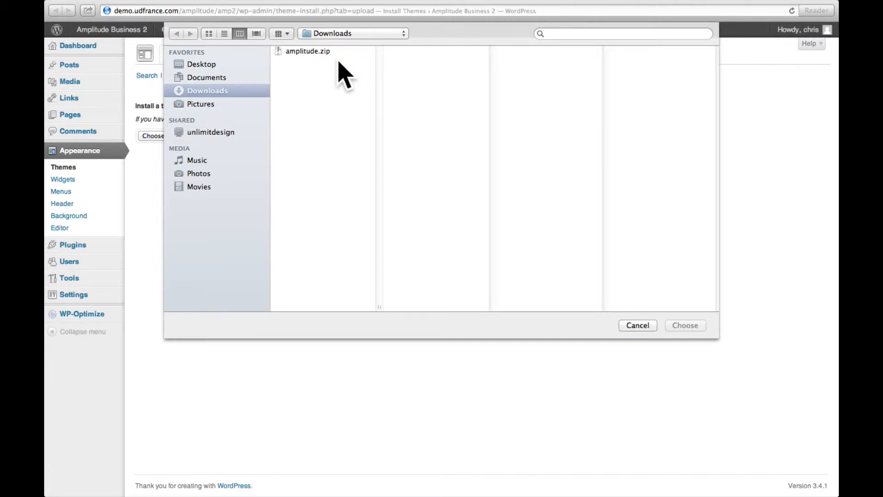
left_click(306, 51)
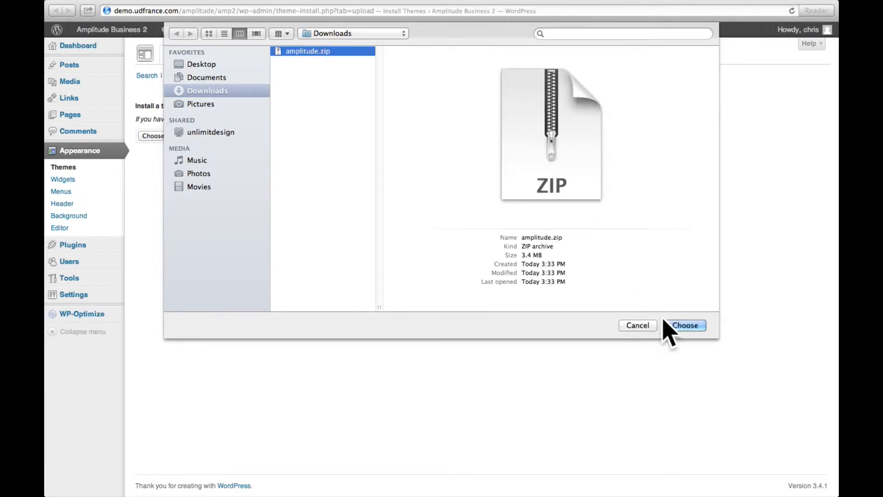
left_click(685, 325)
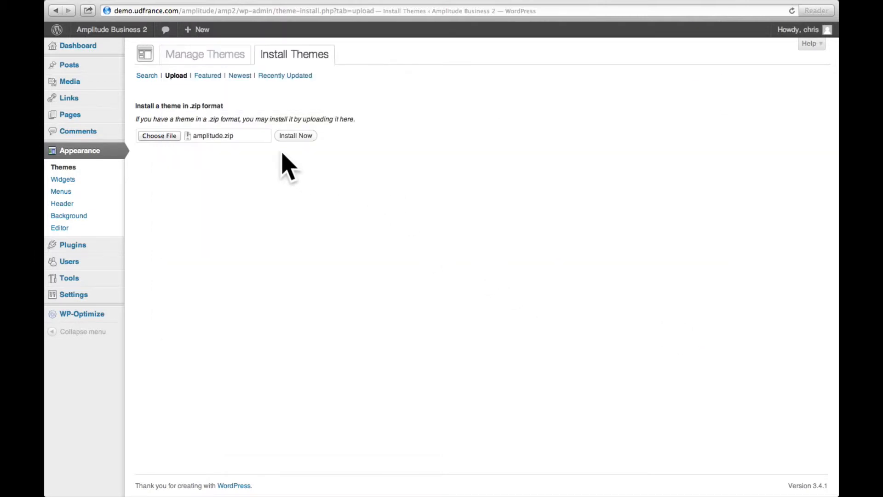
left_click(296, 135)
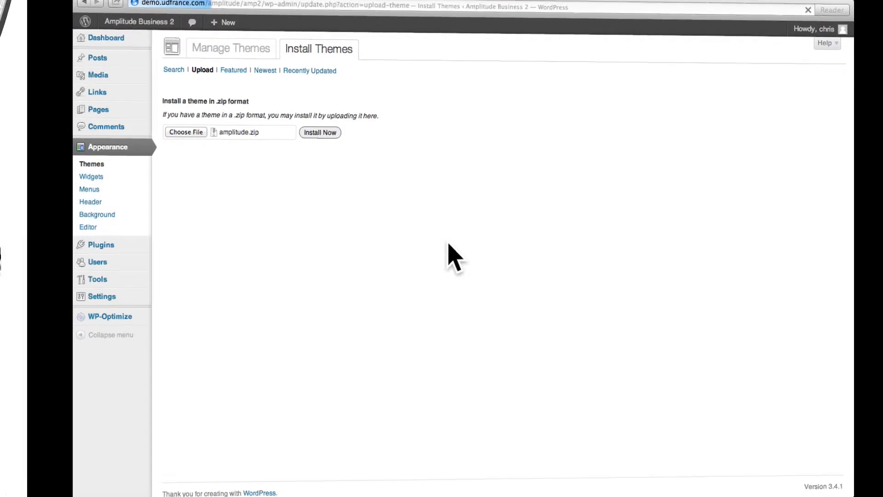
Step: Wait for amplitude.zip to unpack until 'Theme installed successfully' appears
left_click(320, 132)
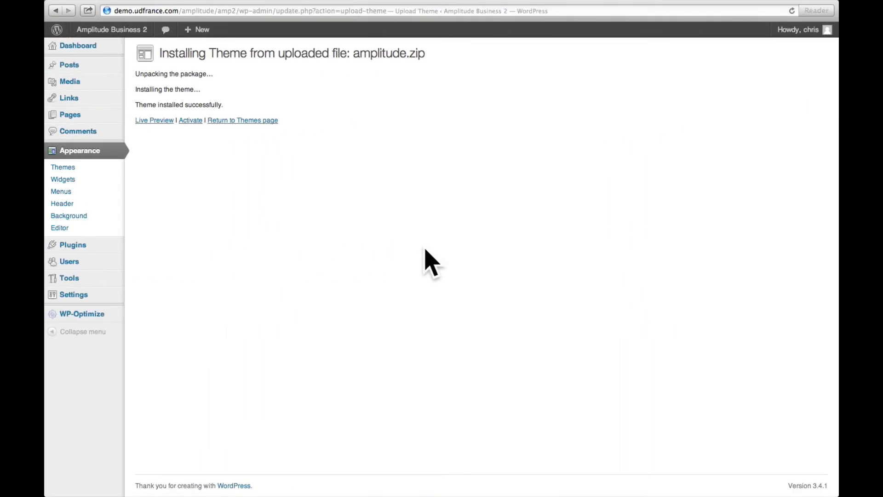
mouse_move(134, 181)
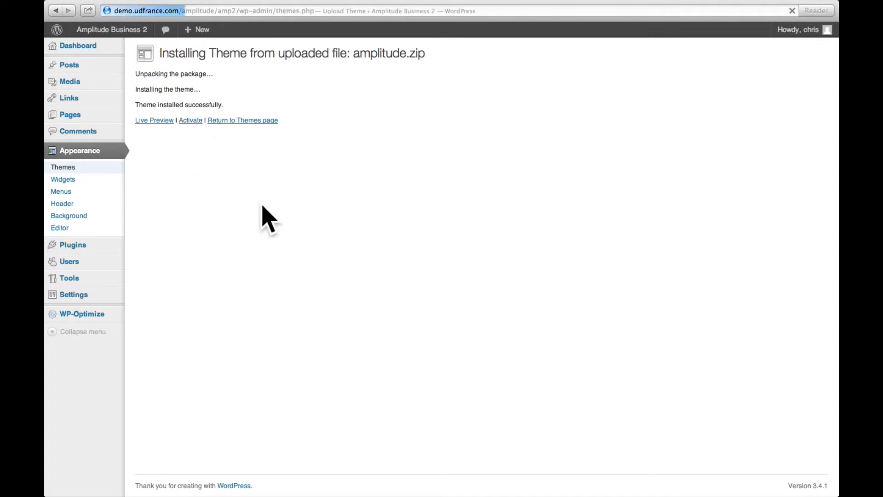
Step: Return to the Themes page and activate the Amplitude theme
left_click(242, 120)
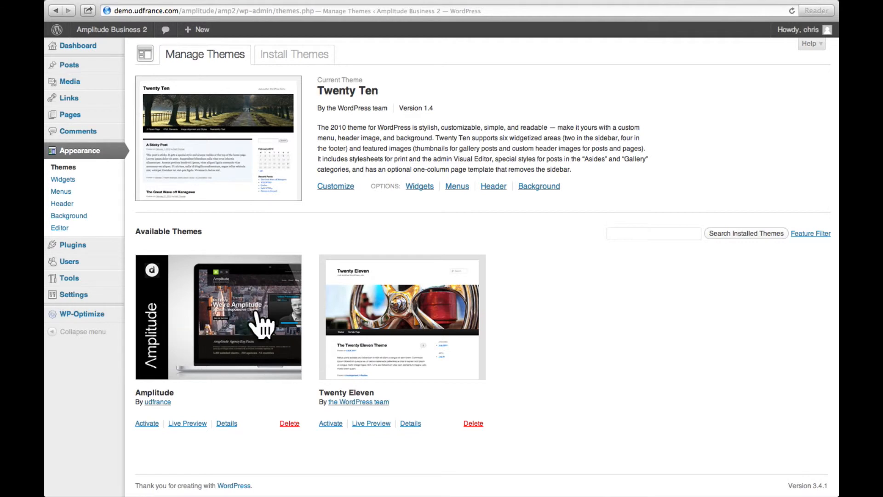
mouse_move(147, 423)
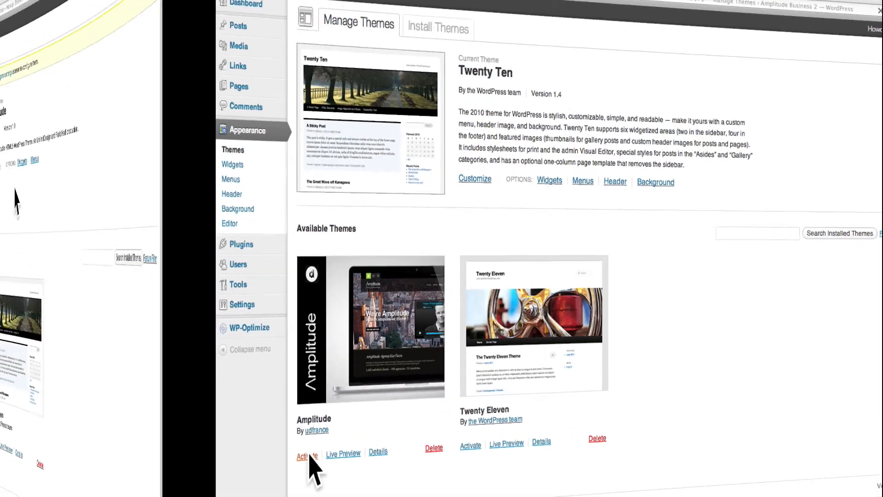
left_click(309, 455)
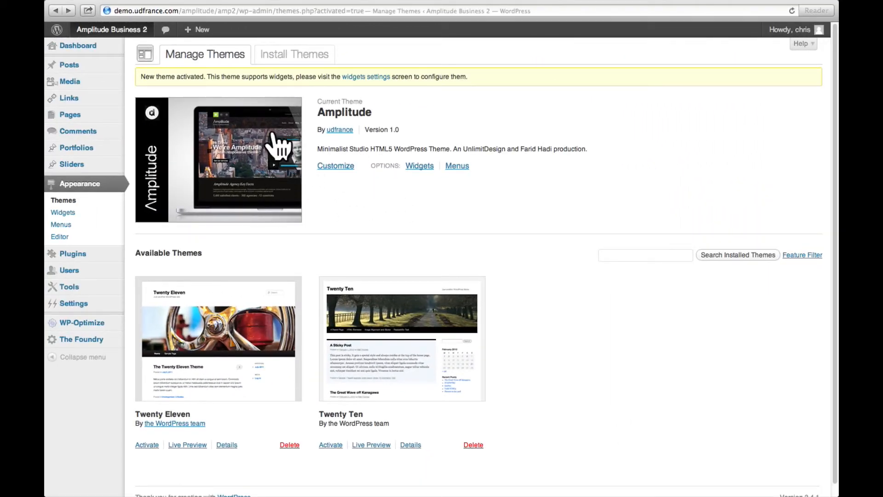
mouse_move(251, 207)
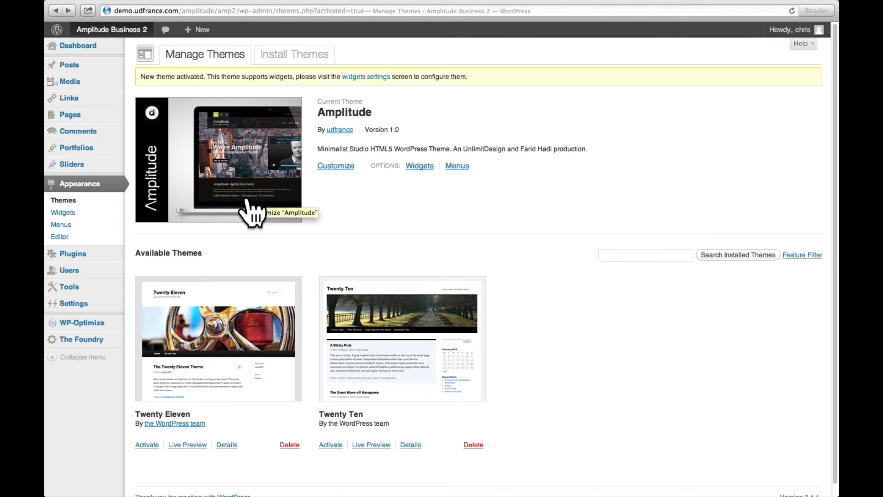
mouse_move(79, 46)
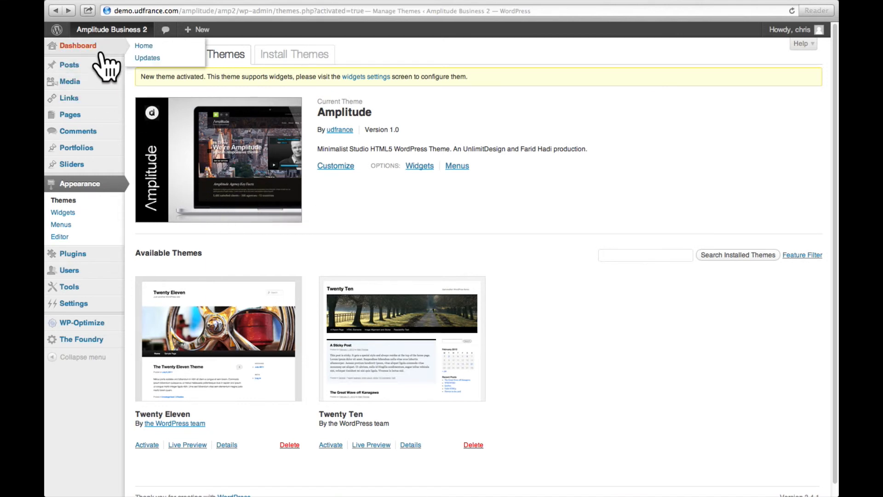
mouse_move(76, 348)
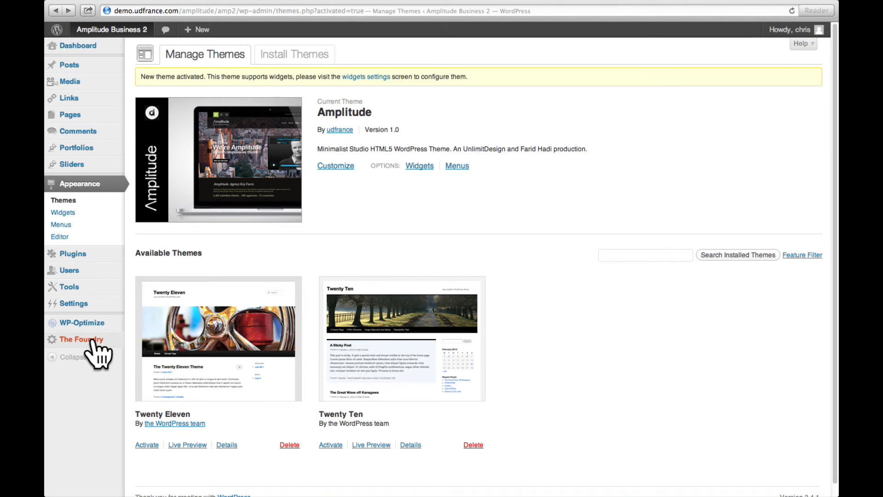
Step: Visit the public site and scroll through the Hello world post in Amplitude
left_click(111, 30)
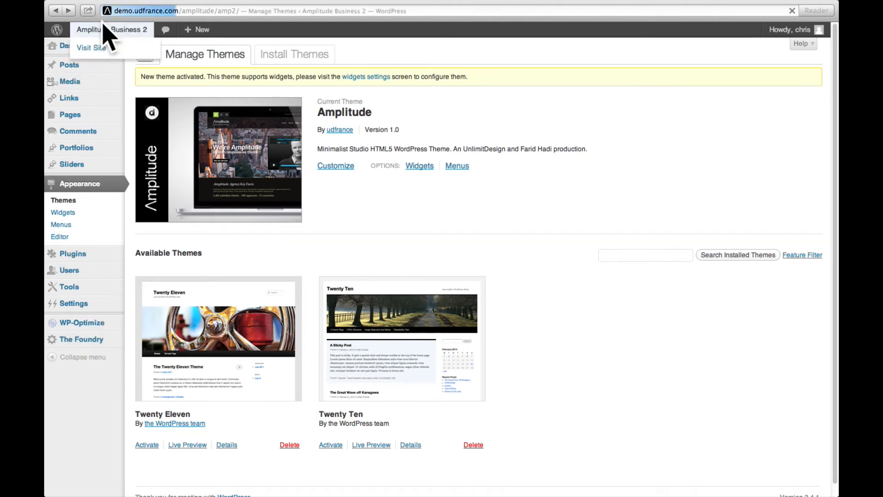
left_click(91, 48)
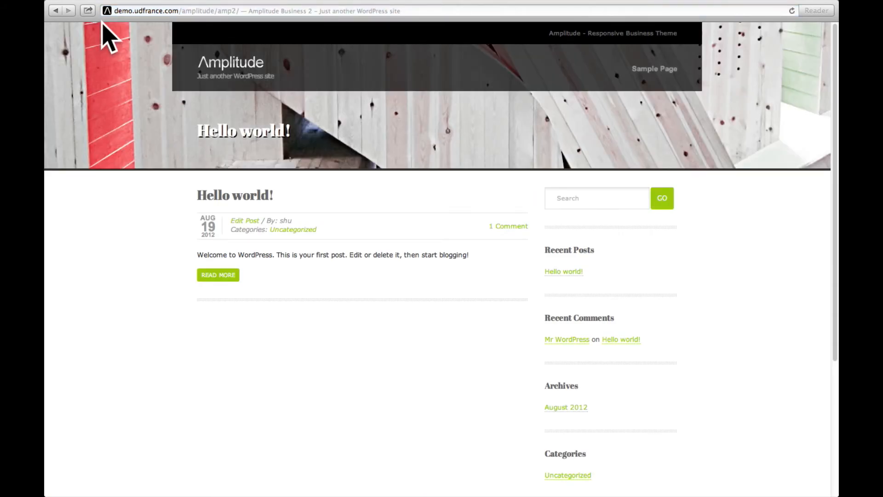
scroll("down", 3)
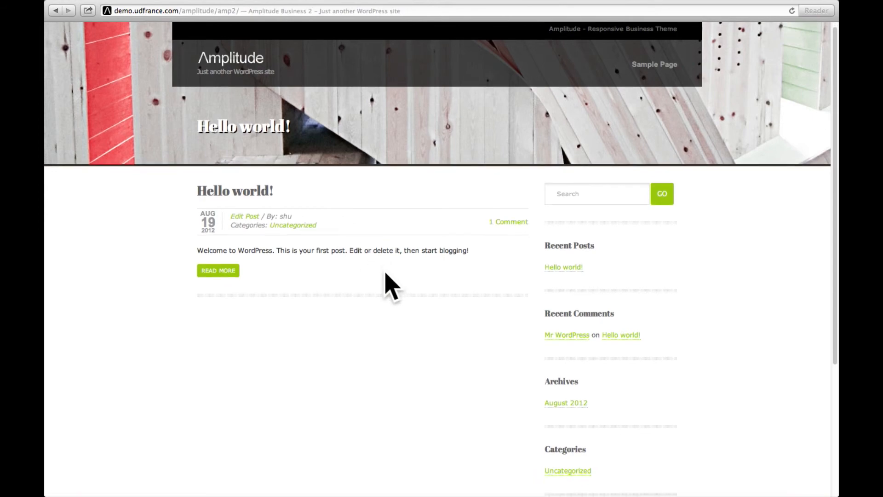